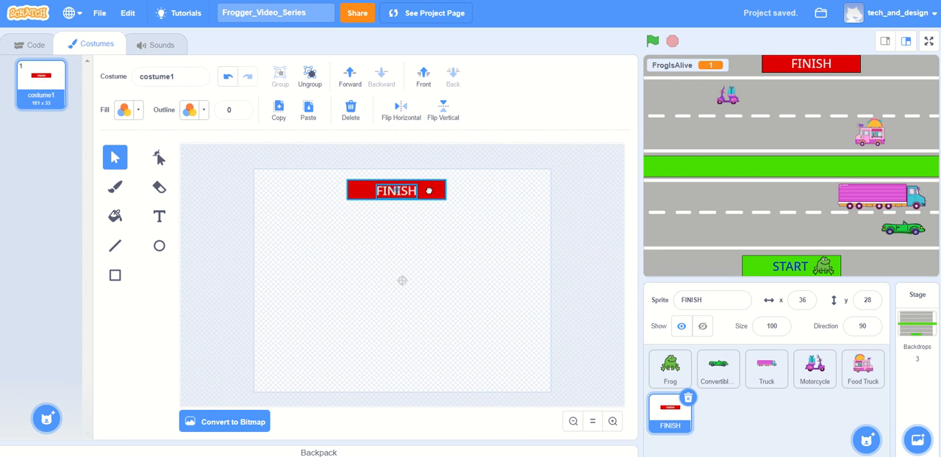
- Leave the FINISH banner costume and switch to the Frog sprite
left_click(395, 190)
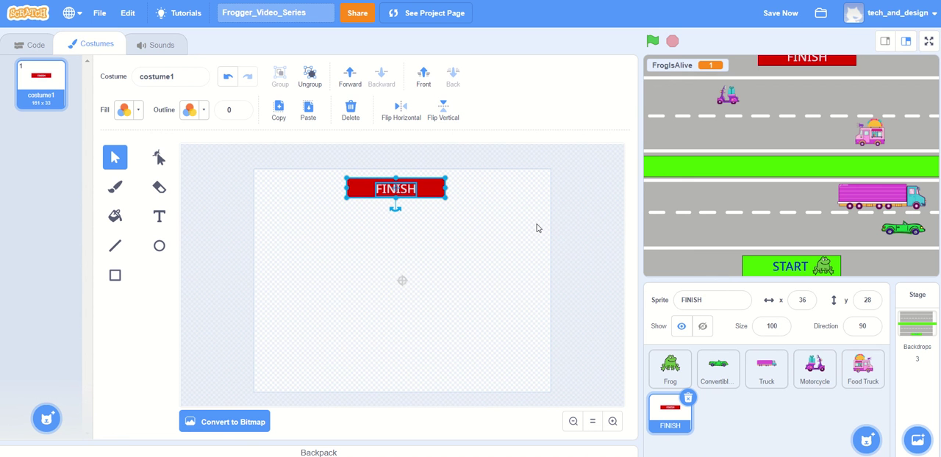
mouse_move(600, 250)
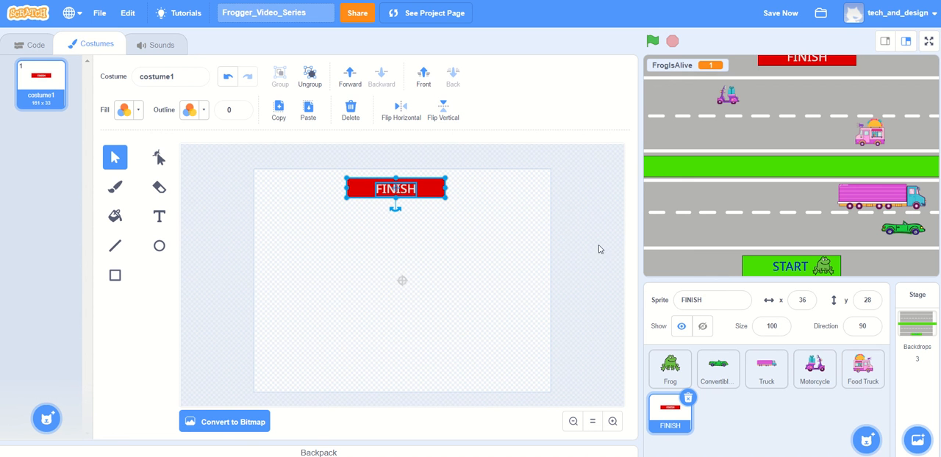
mouse_move(35, 46)
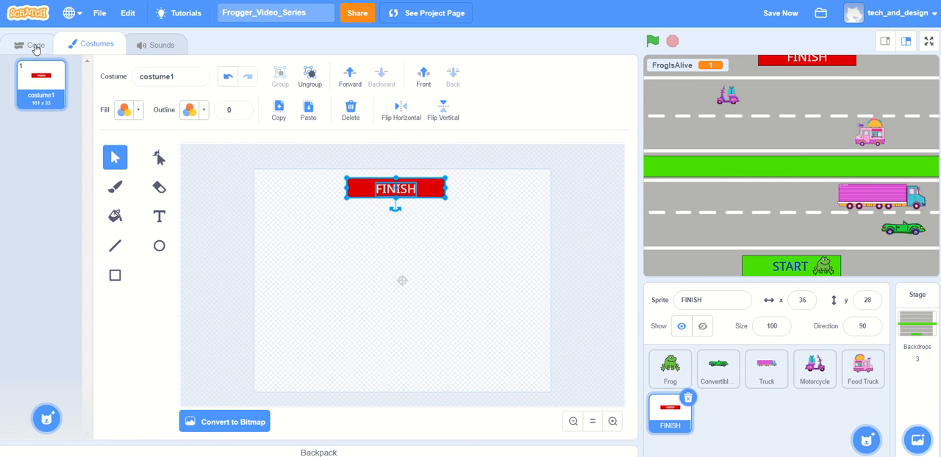
left_click(669, 369)
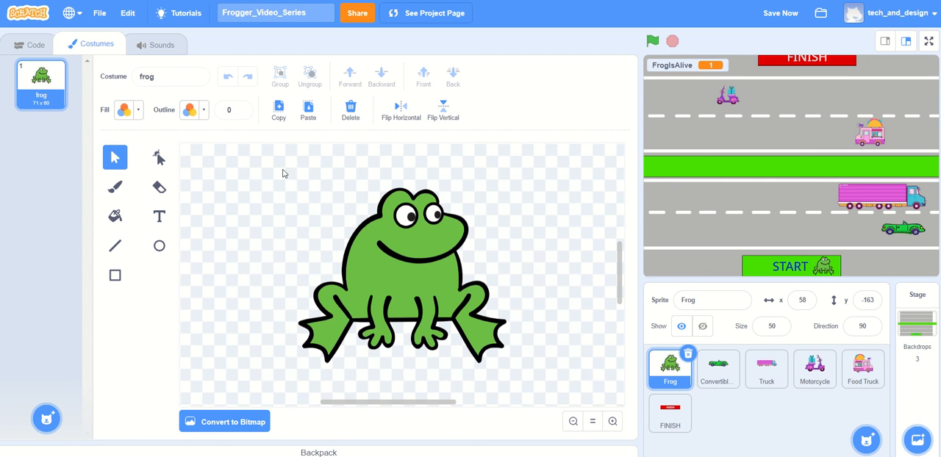
- Show the Frog's code and review its forever loop of arrow-key checks
left_click(29, 45)
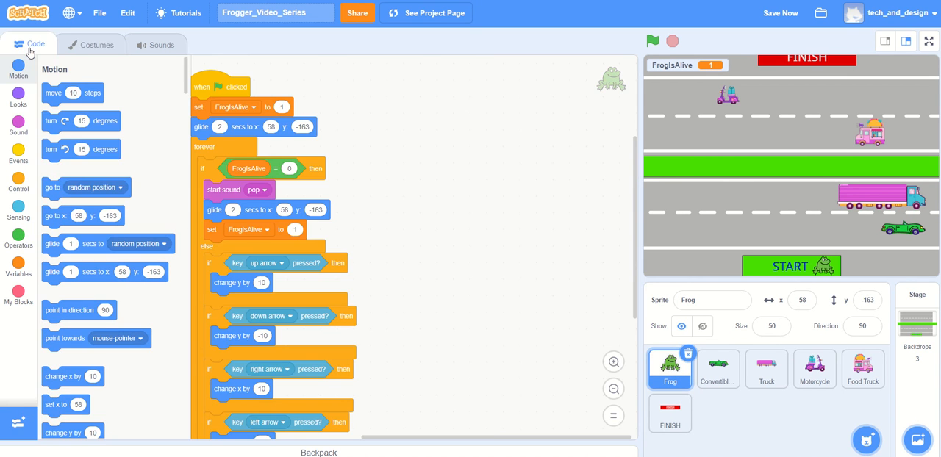
mouse_move(636, 203)
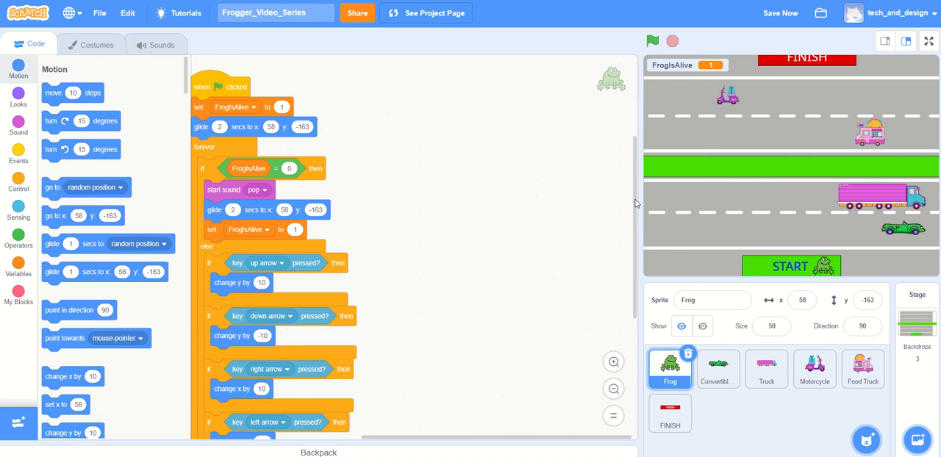
scroll("down", 3)
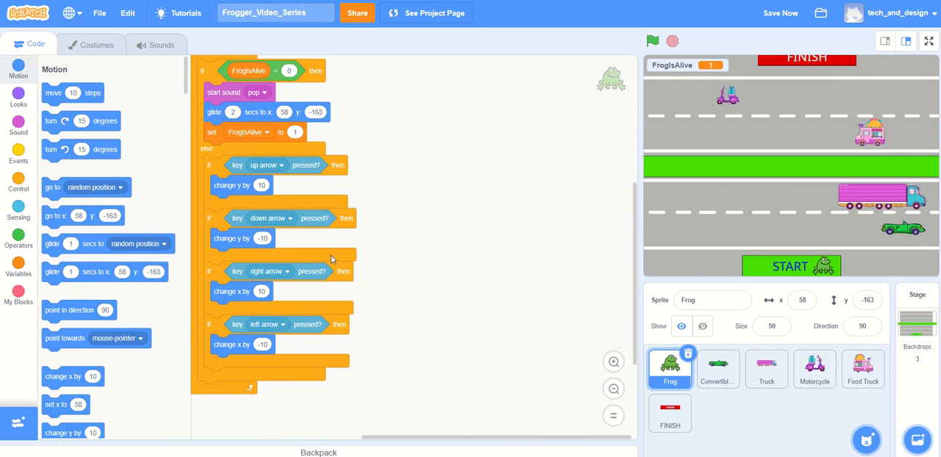
mouse_move(524, 327)
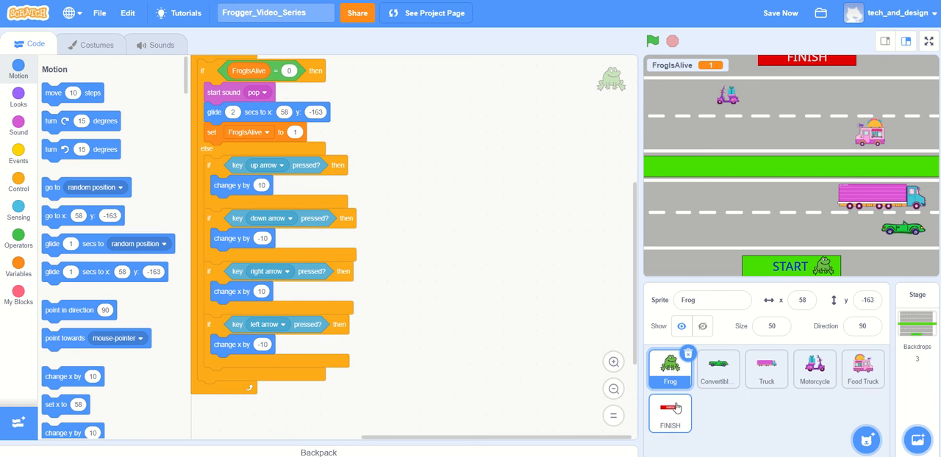
mouse_move(650, 397)
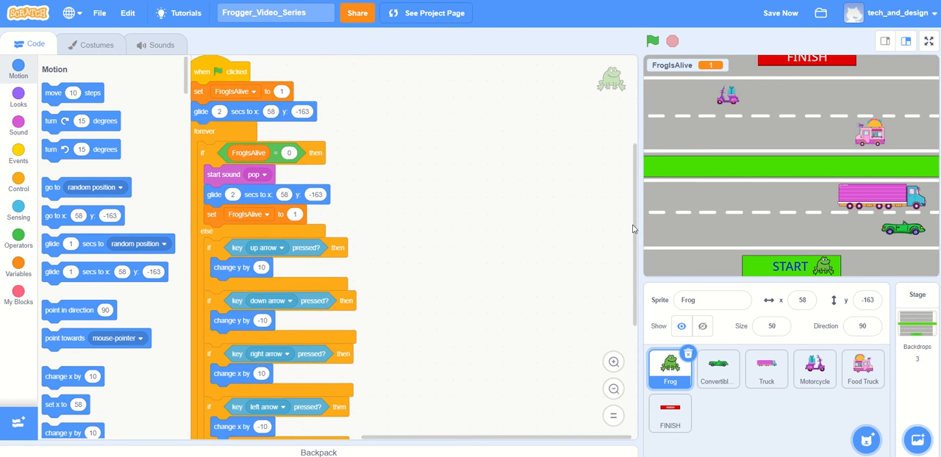
scroll("up", 3)
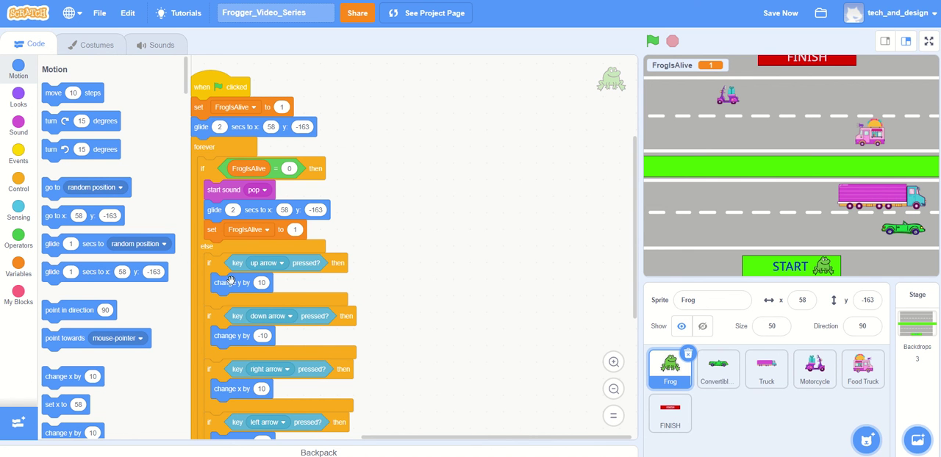
mouse_move(596, 262)
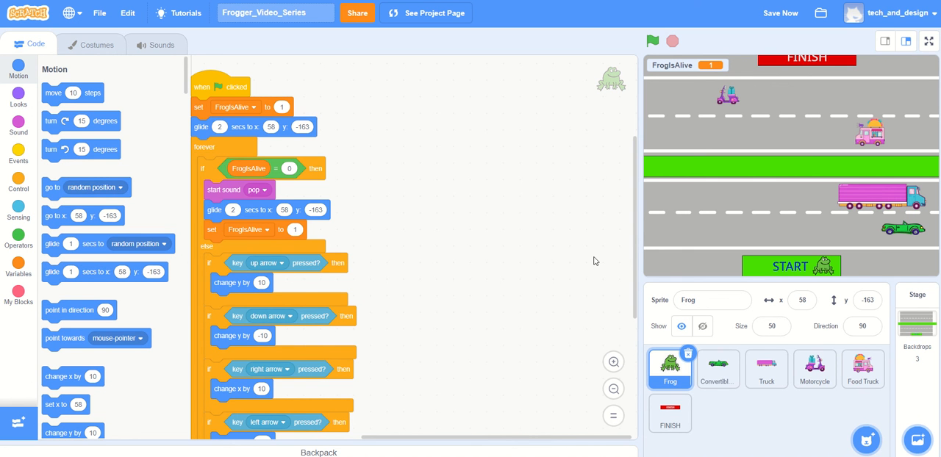
scroll("down", 3)
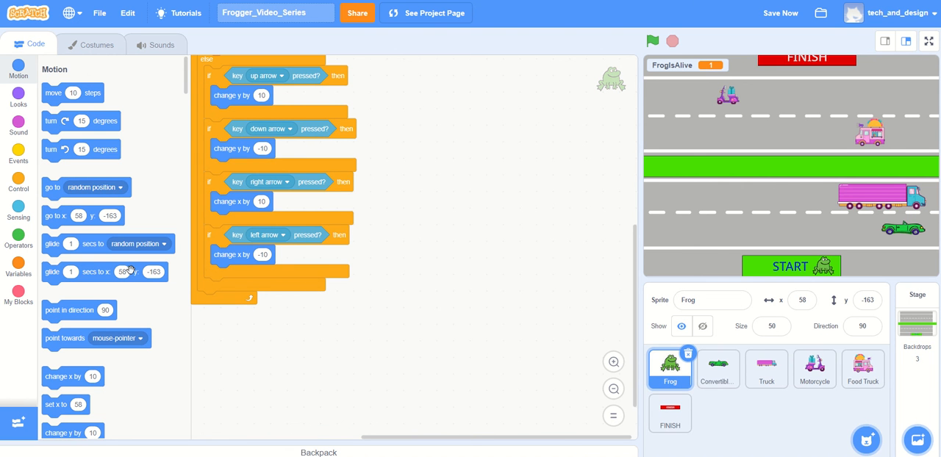
mouse_move(109, 209)
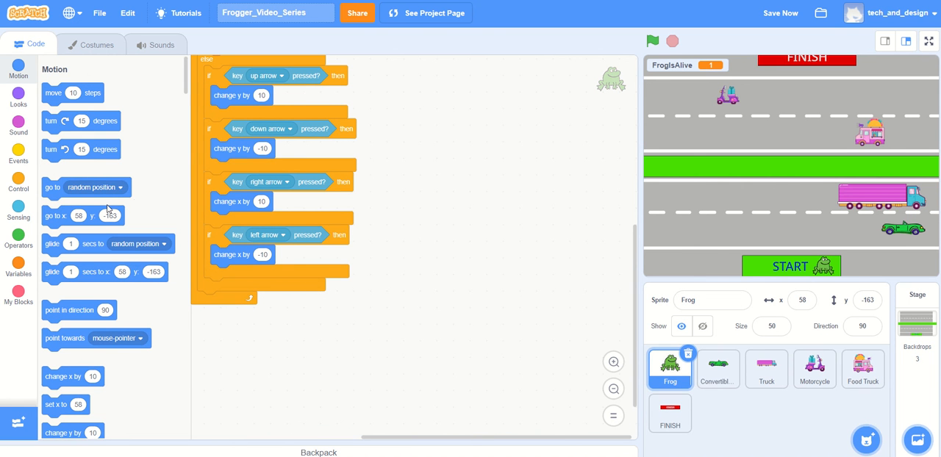
scroll("up", 3)
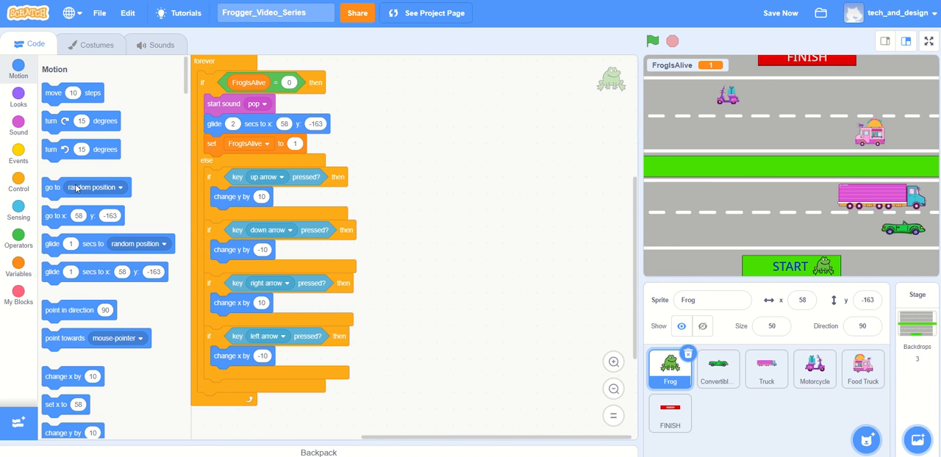
- Add an 'if touching FINISH?' block at the bottom of the frog's forever loop
left_click(18, 179)
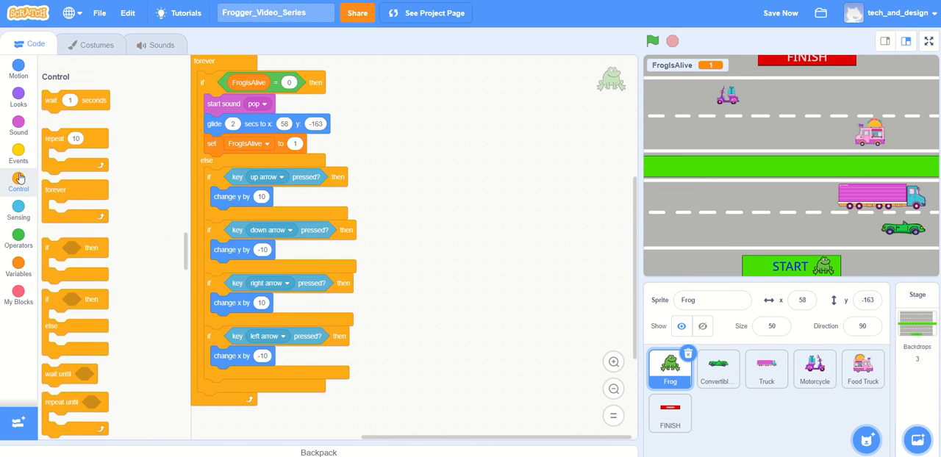
scroll("up", 3)
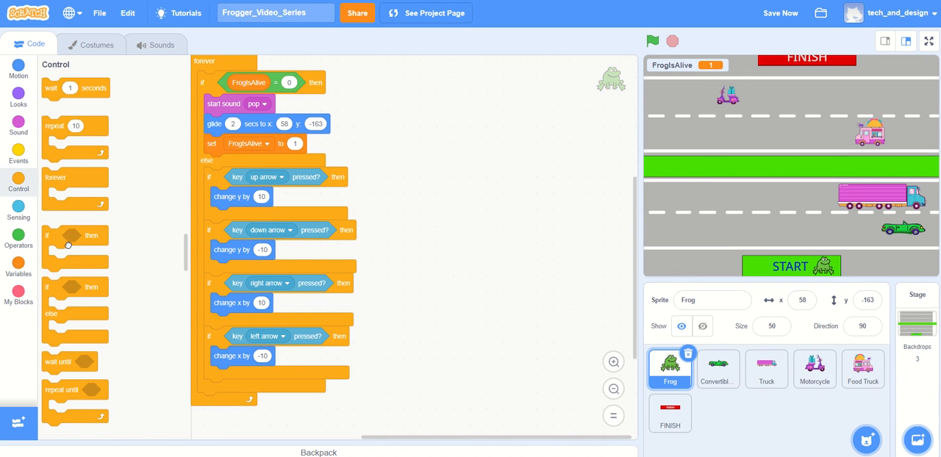
left_click_drag(68, 235, 194, 374)
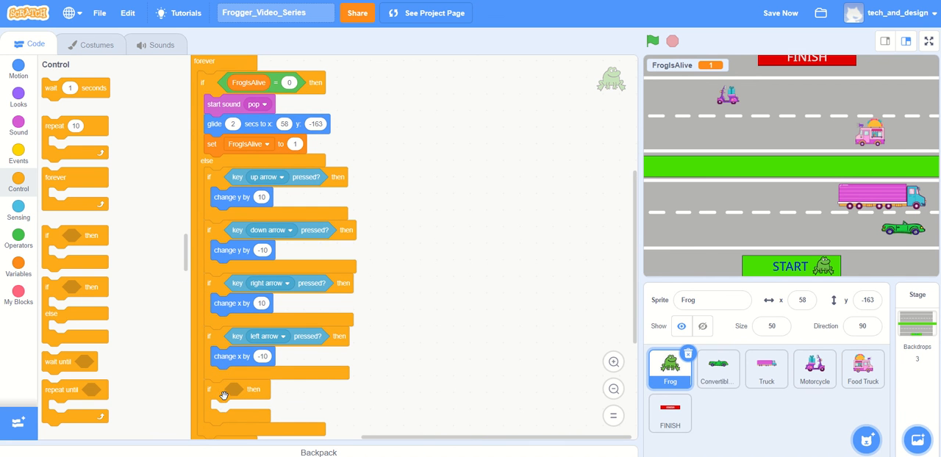
mouse_move(248, 348)
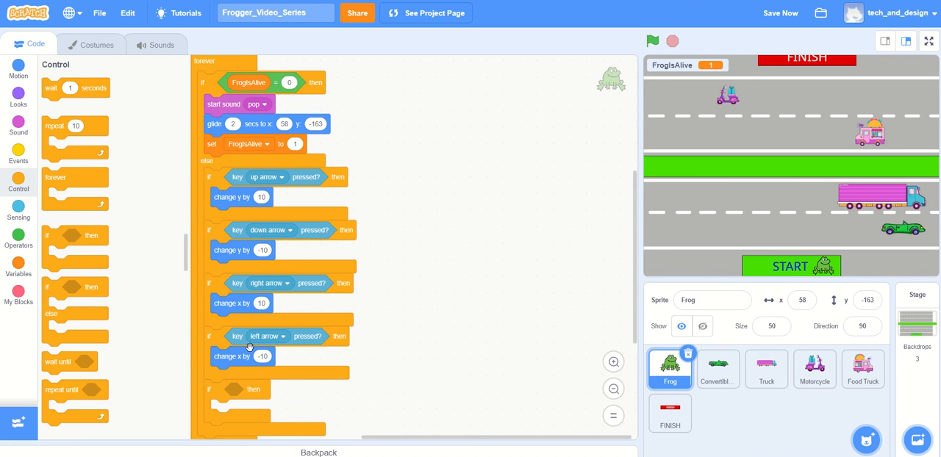
mouse_move(18, 214)
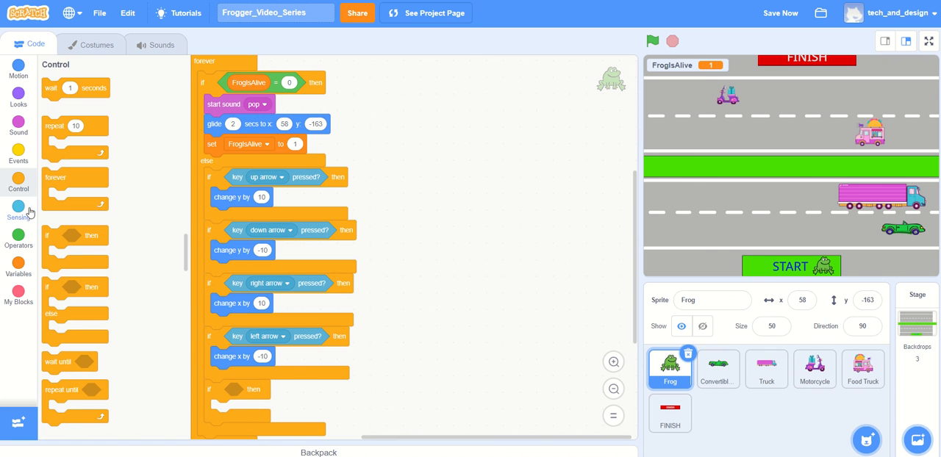
left_click(17, 209)
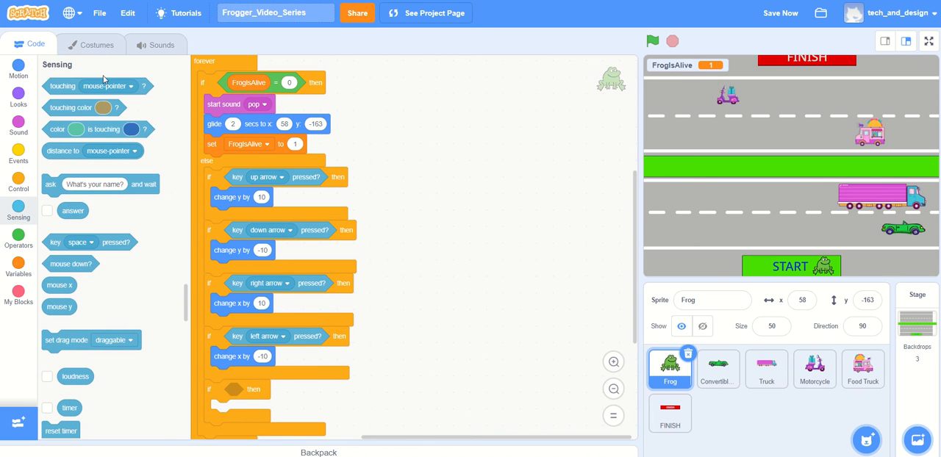
mouse_move(63, 85)
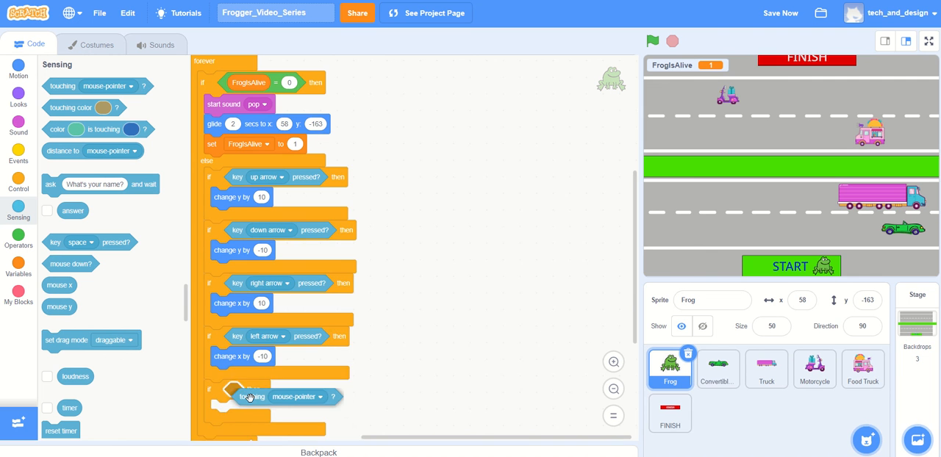
left_click(318, 397)
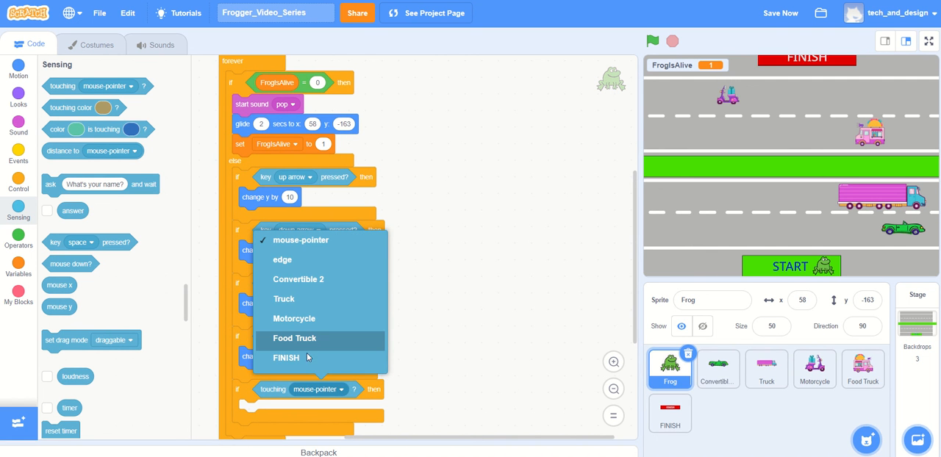
left_click(285, 357)
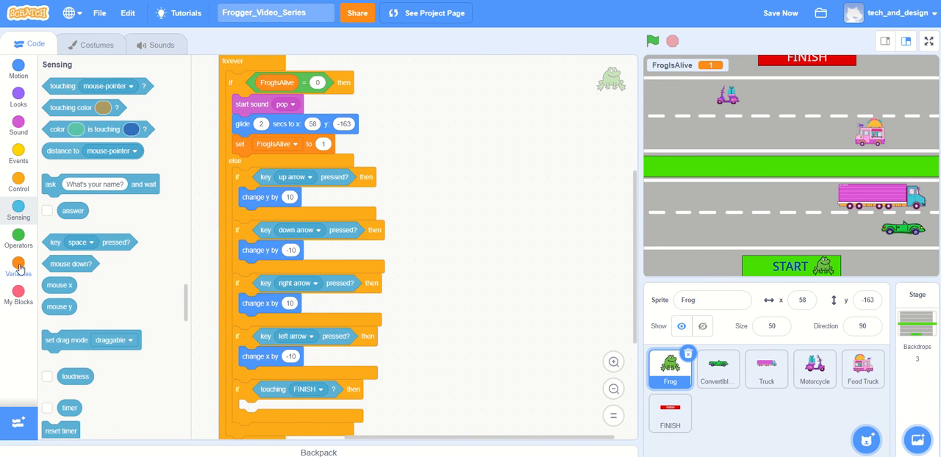
- Create a new variable named Level
left_click(18, 267)
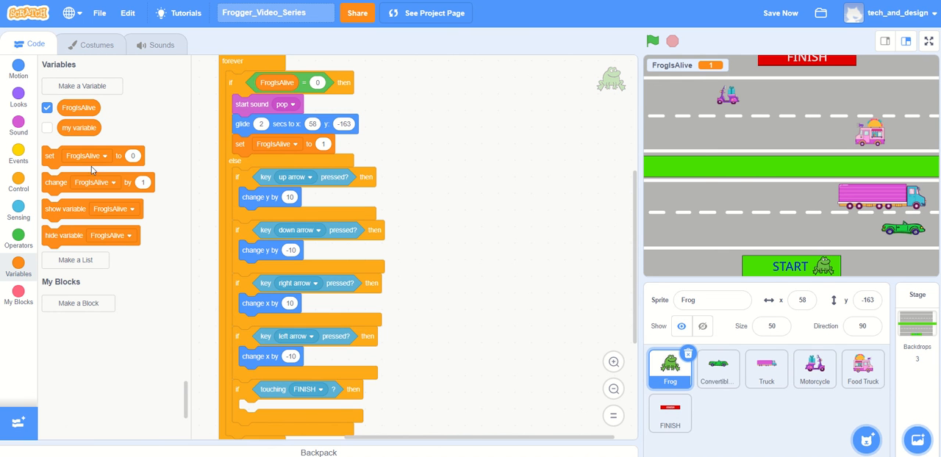
mouse_move(91, 88)
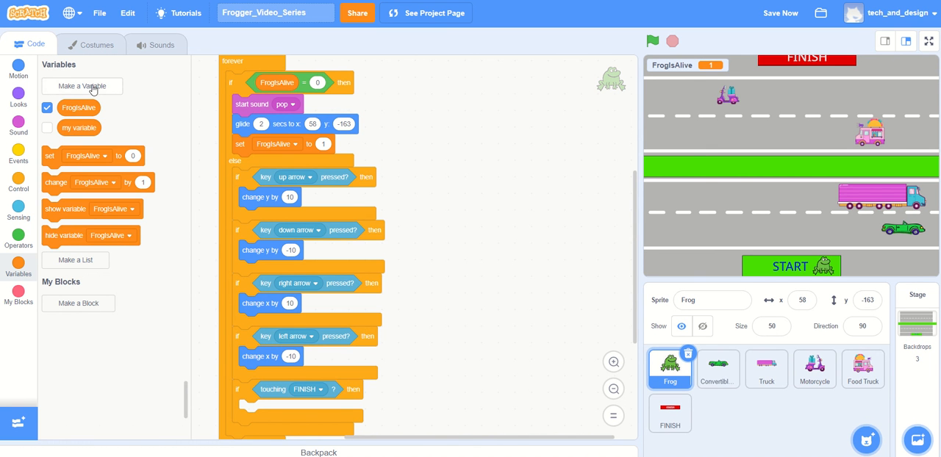
left_click(83, 86)
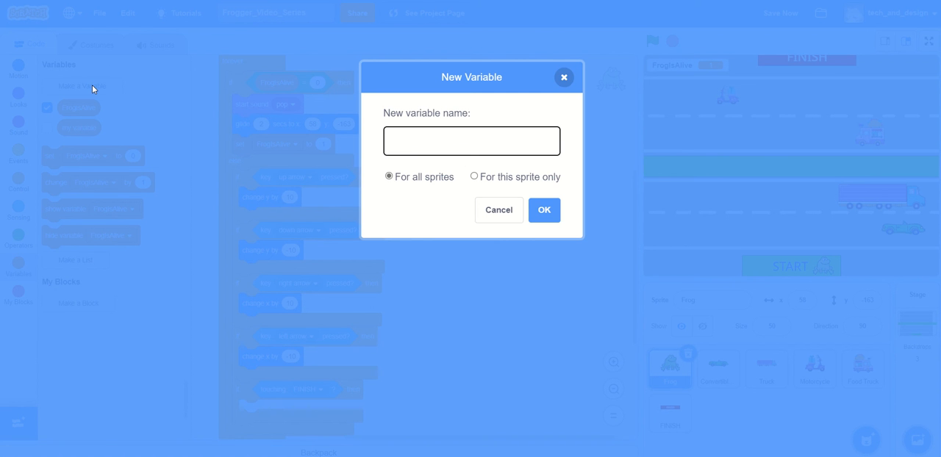
type("Level")
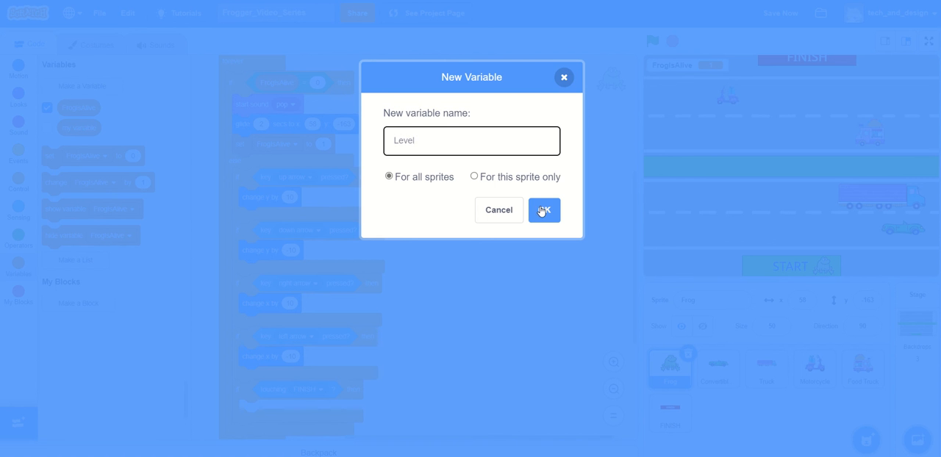
left_click(544, 209)
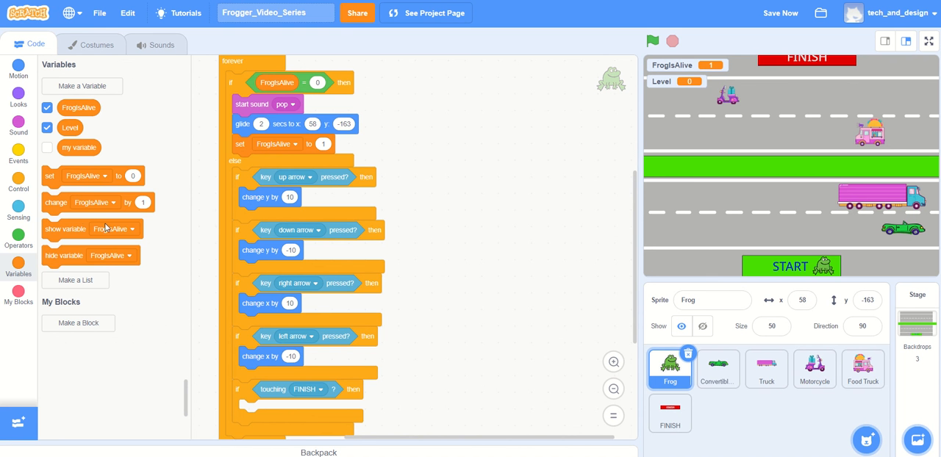
- Put a 'change Level by 1' block inside the touching-FINISH check
left_click_drag(96, 203, 213, 383)
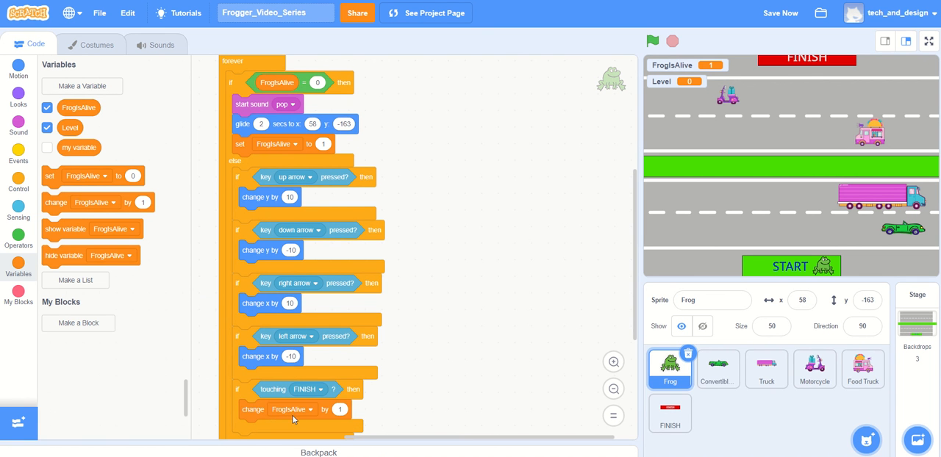
mouse_move(312, 412)
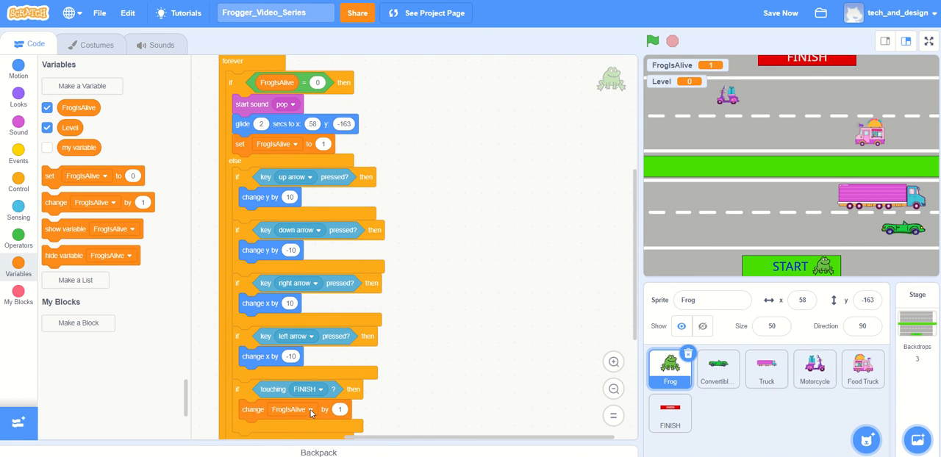
left_click(293, 409)
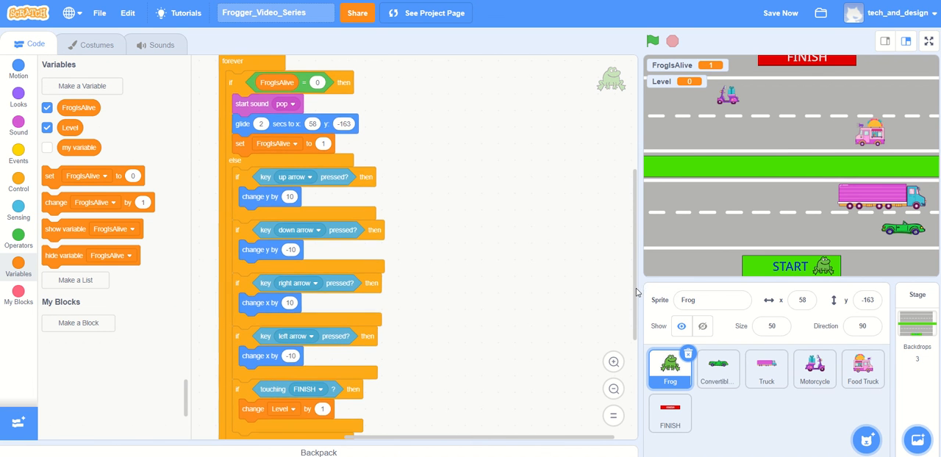
- Place 'start sound pop' inside the FINISH check above 'change Level by 1'
scroll("down", 3)
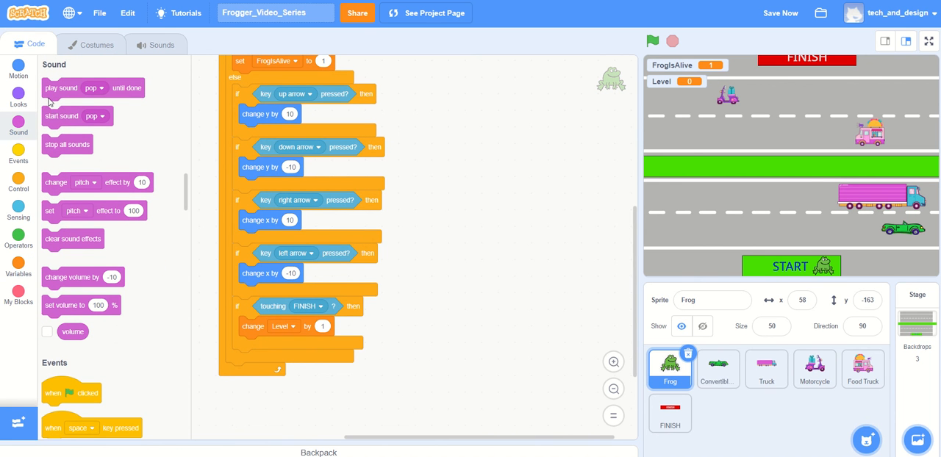
left_click_drag(62, 116, 288, 276)
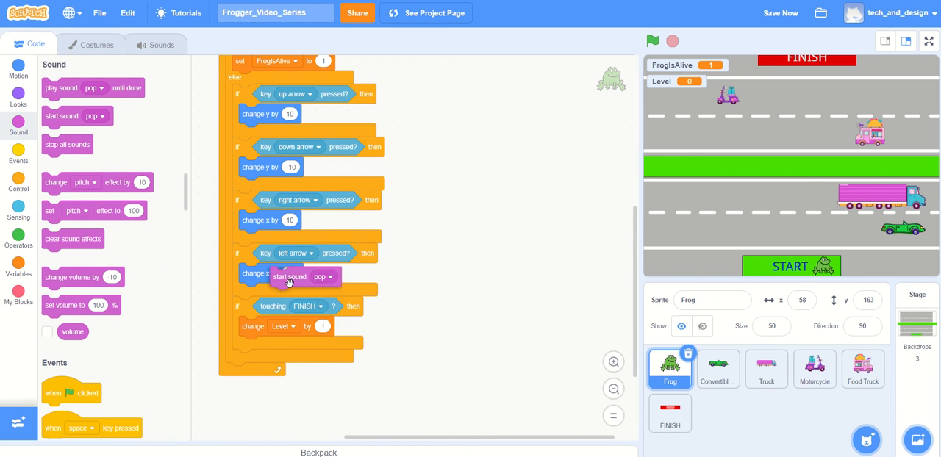
left_click_drag(290, 276, 259, 327)
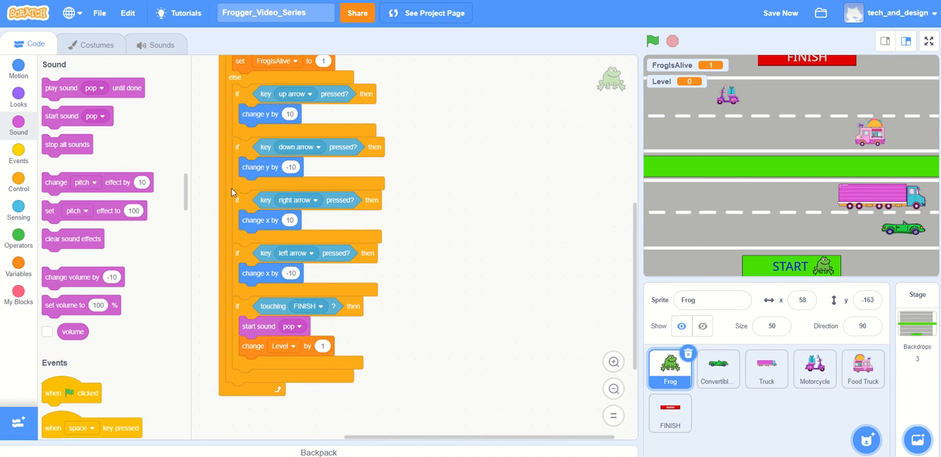
mouse_move(634, 215)
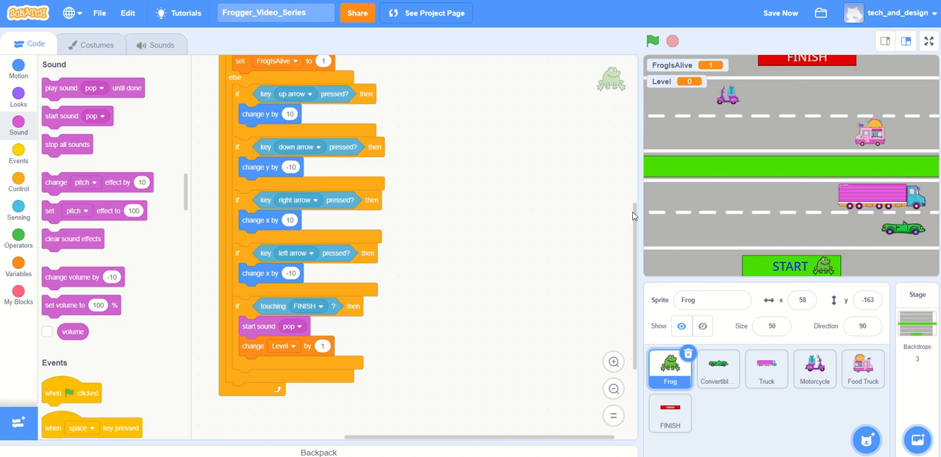
- Copy the 'glide 2 secs to x:56 y:-163' block for the FINISH check
scroll("up", 3)
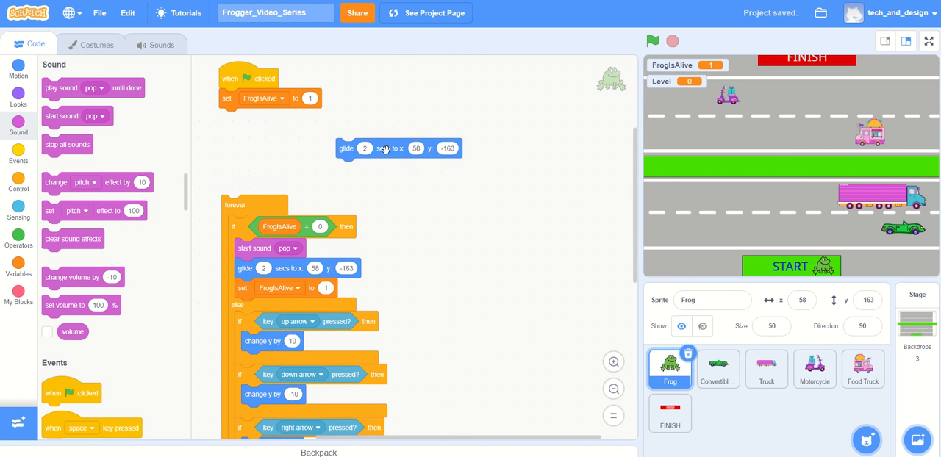
left_click_drag(382, 147, 479, 217)
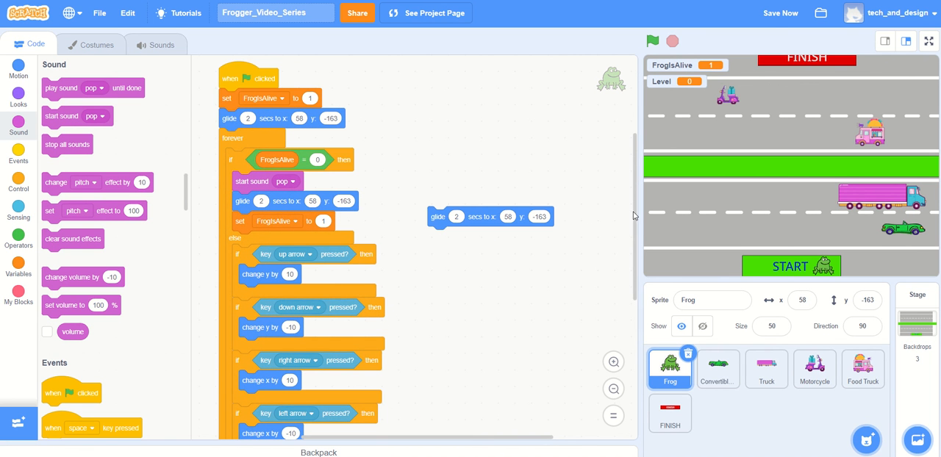
scroll("down", 3)
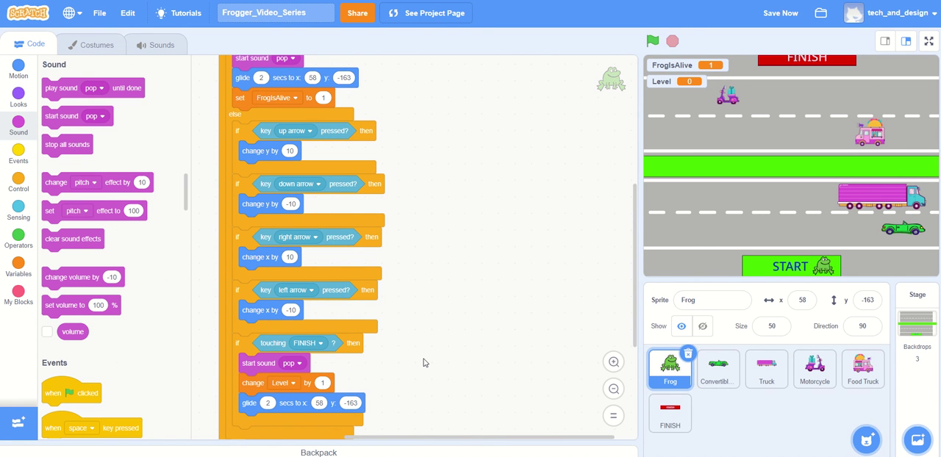
mouse_move(582, 300)
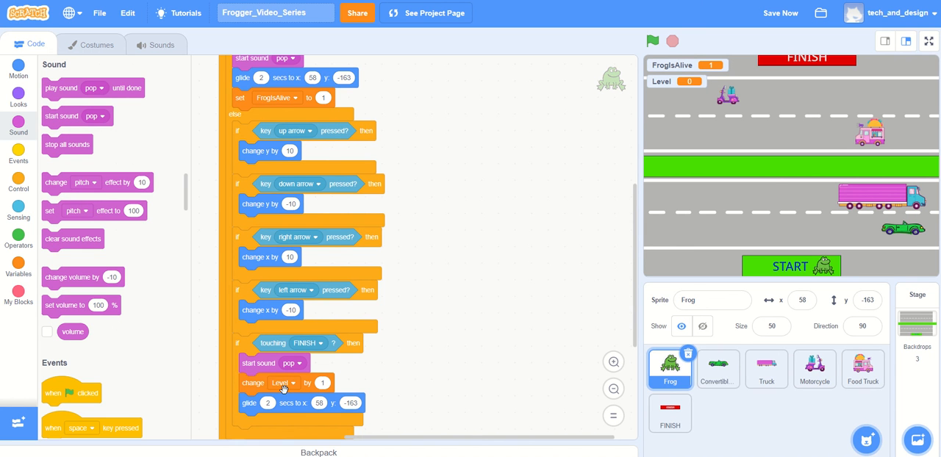
mouse_move(579, 362)
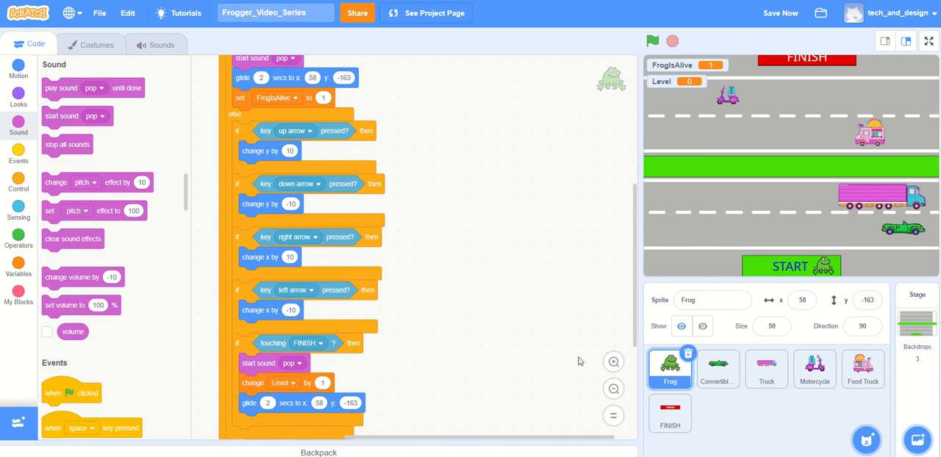
- Select the FINISH sprite's whole red banner and text in its costume editor
left_click(670, 412)
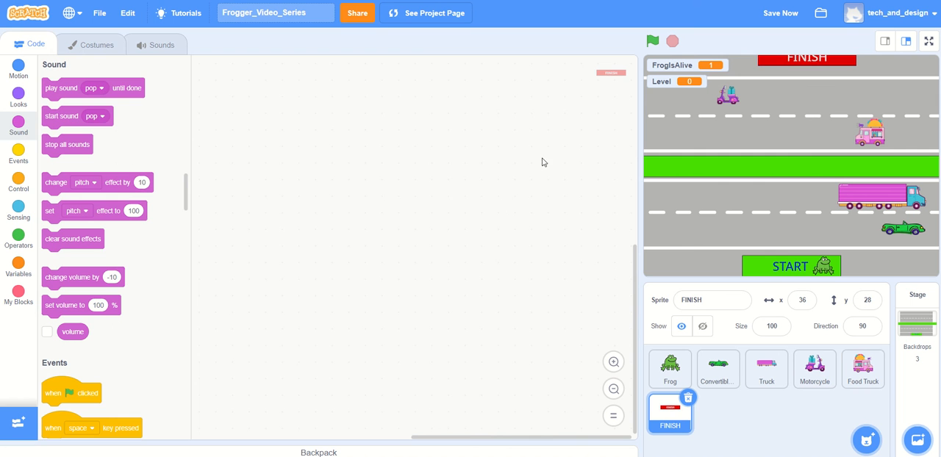
left_click(97, 45)
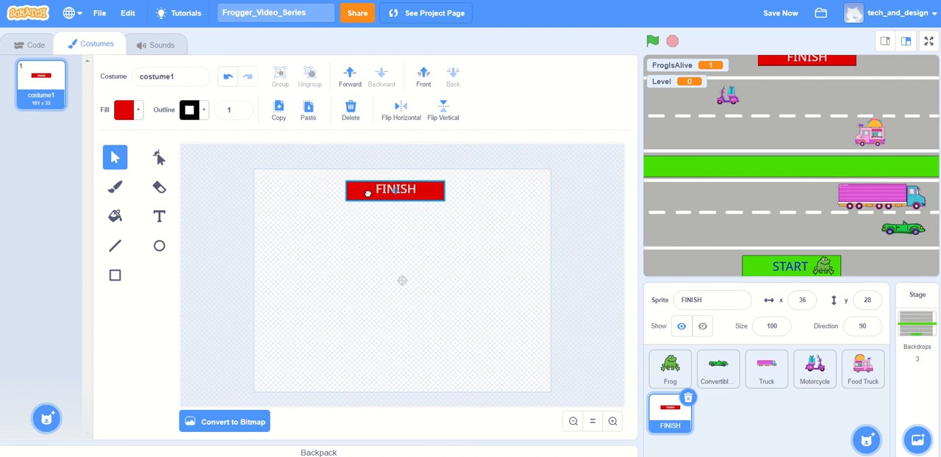
left_click(394, 190)
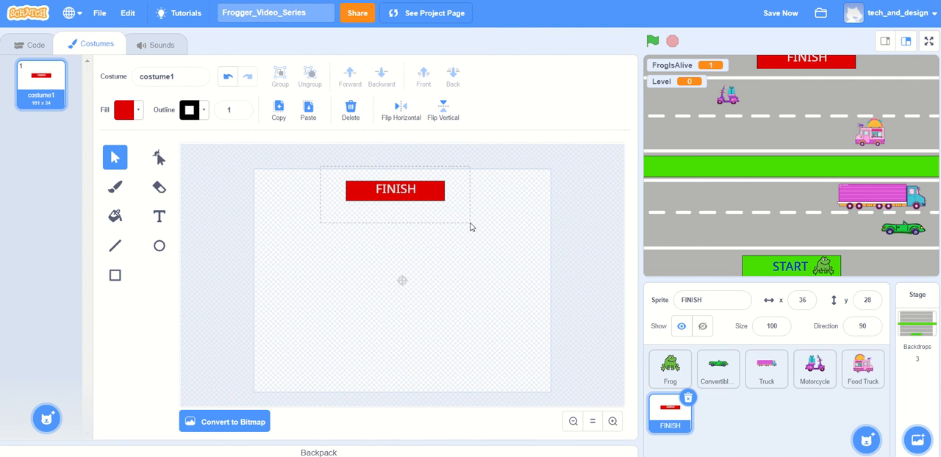
left_click(394, 190)
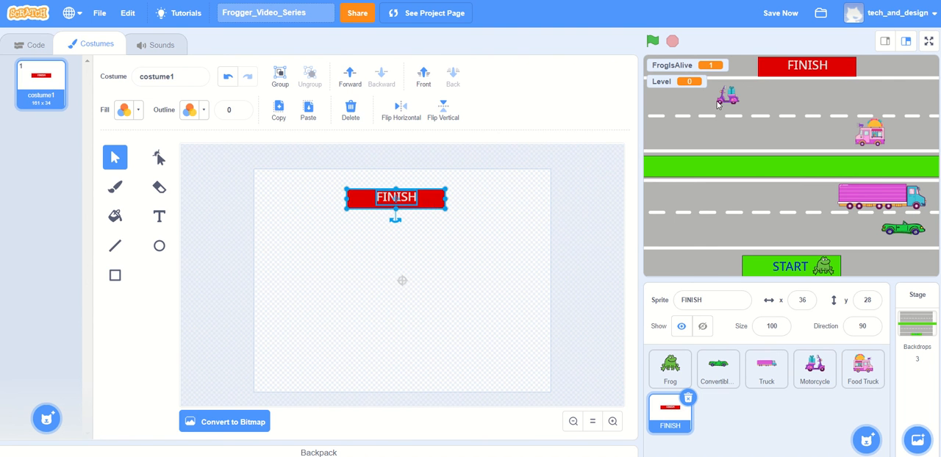
mouse_move(647, 173)
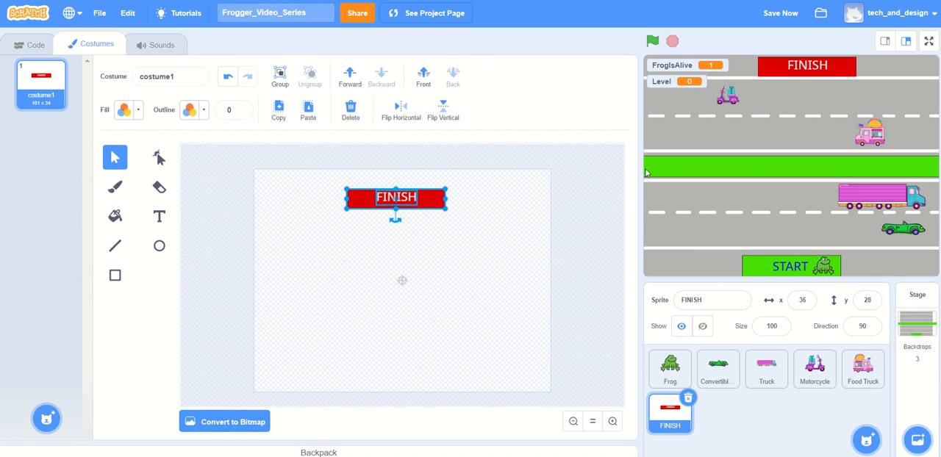